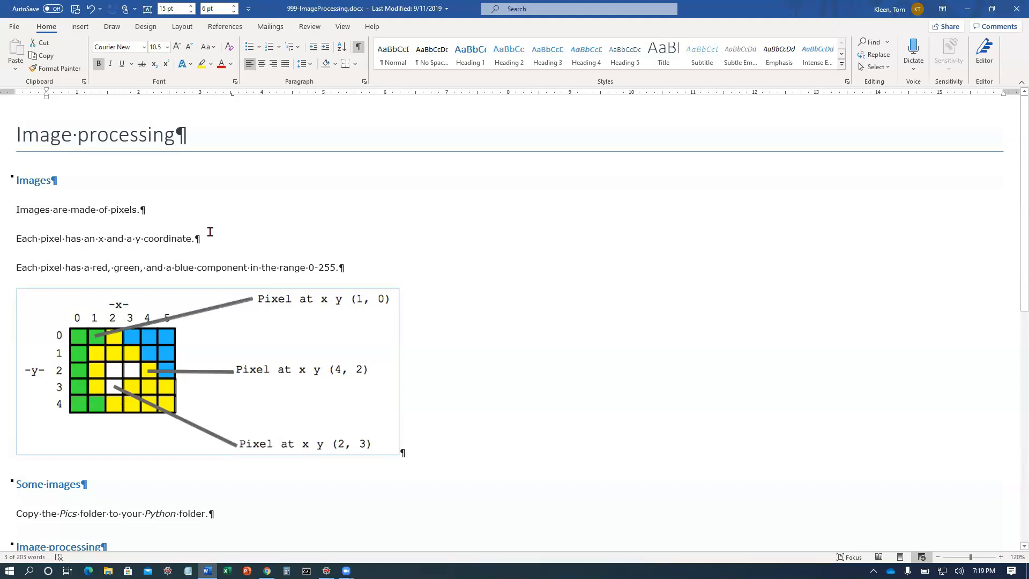
- Make the filename input default to roses.jpg by appending or "roses.jpg" on the input line
{"action": "scroll", "scroll_direction": "down", "scroll_amount": 3}
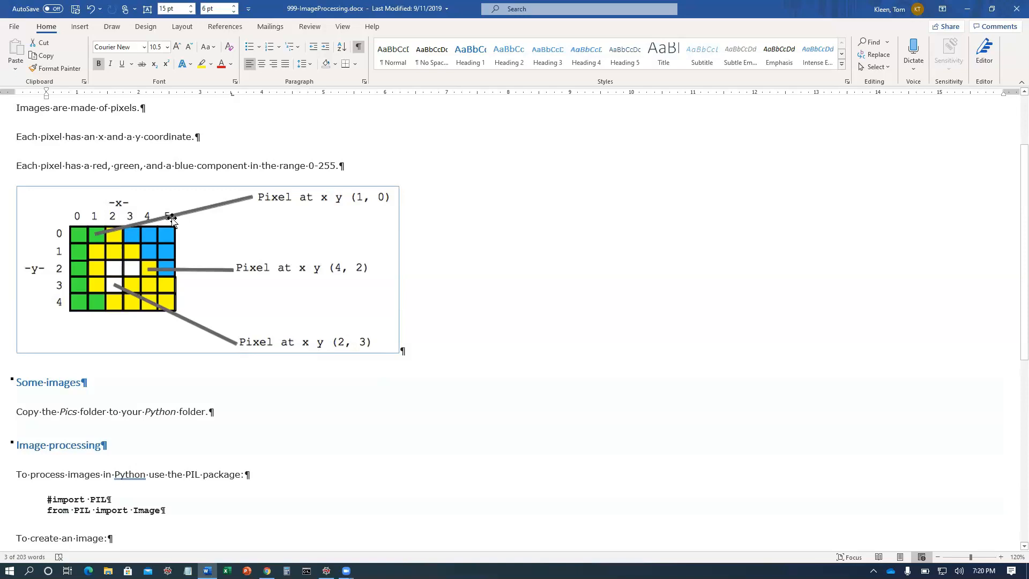
{"action": "mouse_move", "coordinate": [110, 278]}
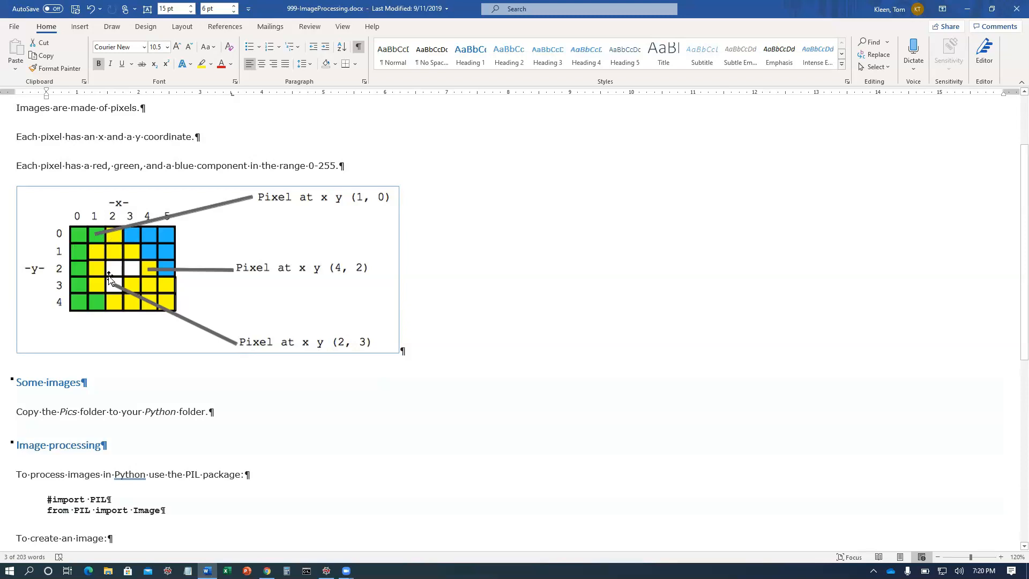
{"action": "mouse_move", "coordinate": [60, 225]}
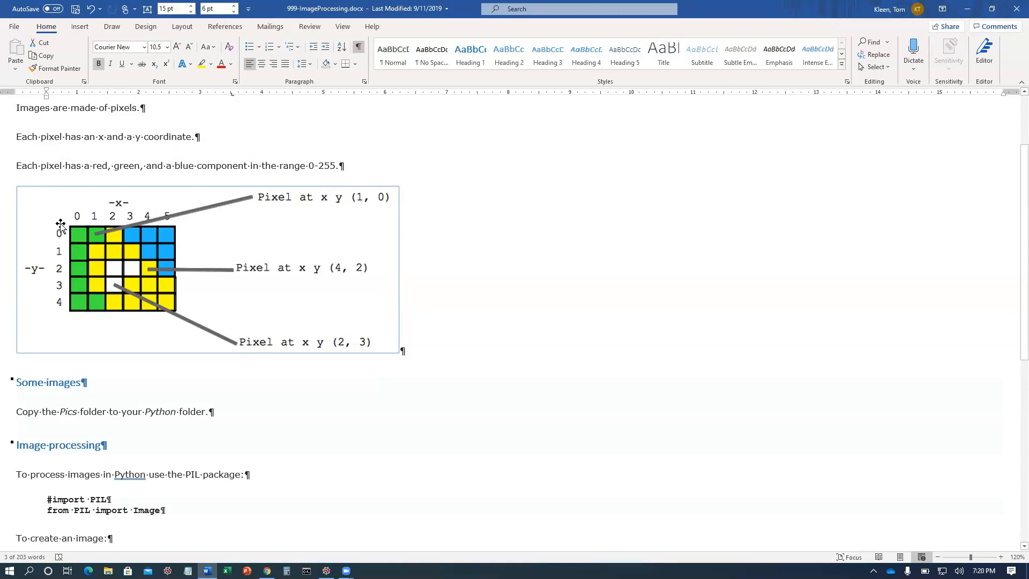
{"action": "mouse_move", "coordinate": [68, 227]}
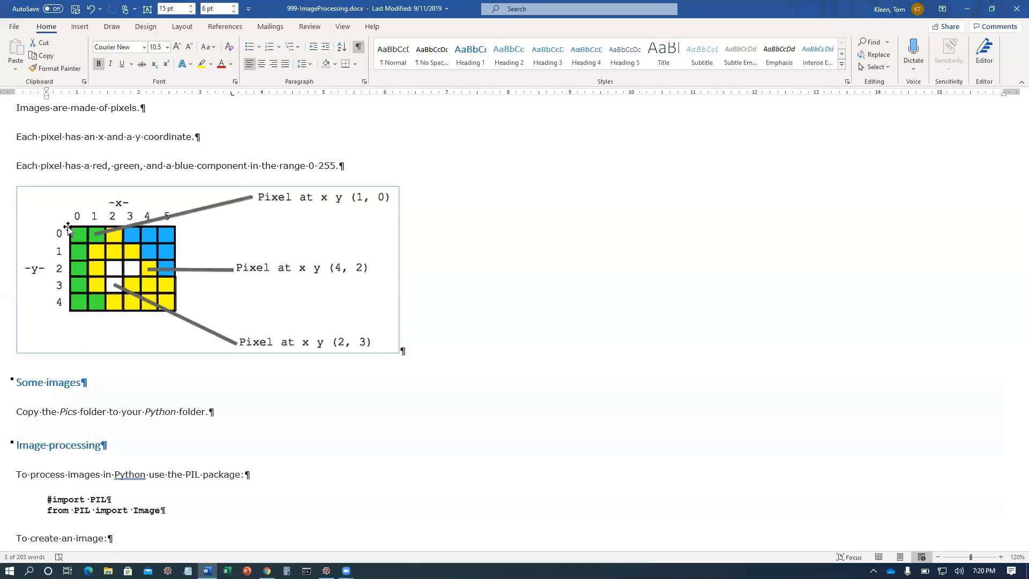
{"action": "mouse_move", "coordinate": [39, 272]}
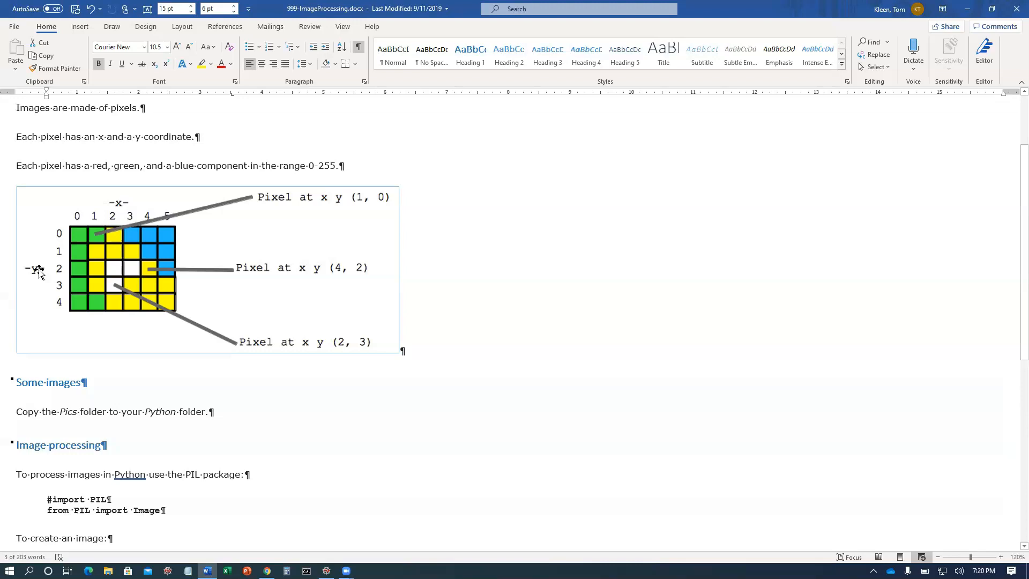
{"action": "mouse_move", "coordinate": [112, 209]}
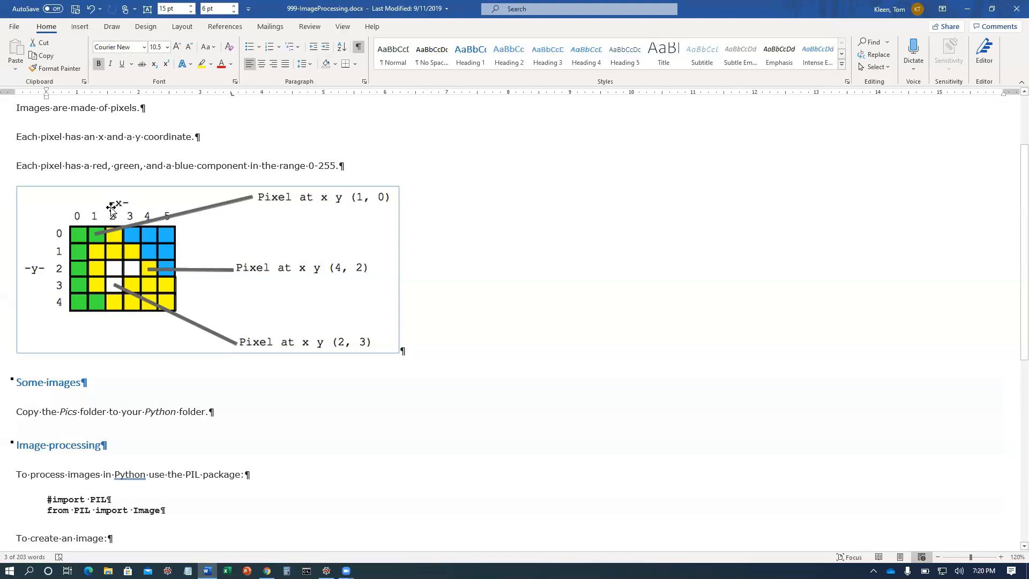
{"action": "mouse_move", "coordinate": [104, 216]}
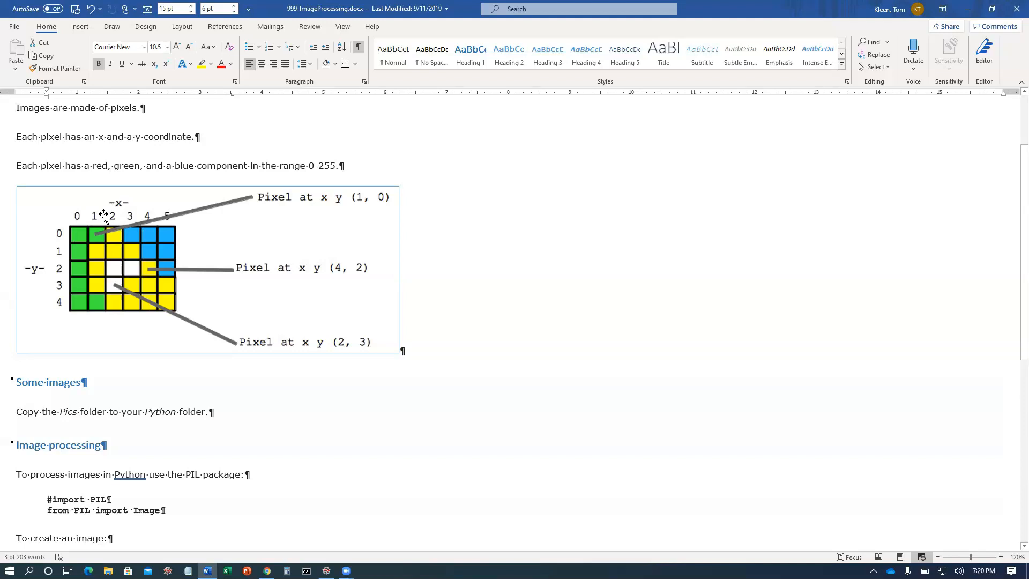
{"action": "mouse_move", "coordinate": [136, 288]}
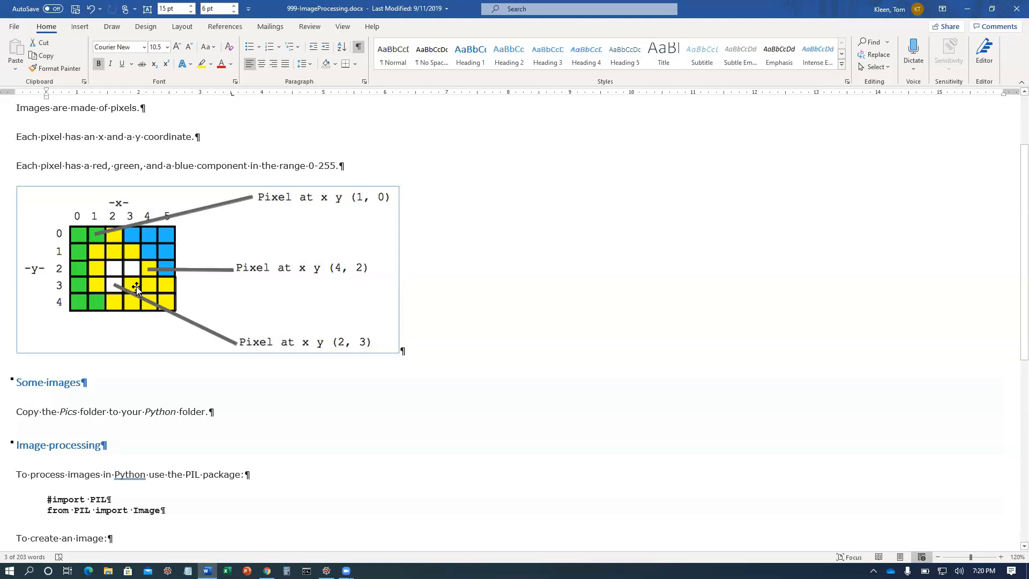
{"action": "scroll", "scroll_direction": "down", "scroll_amount": 3}
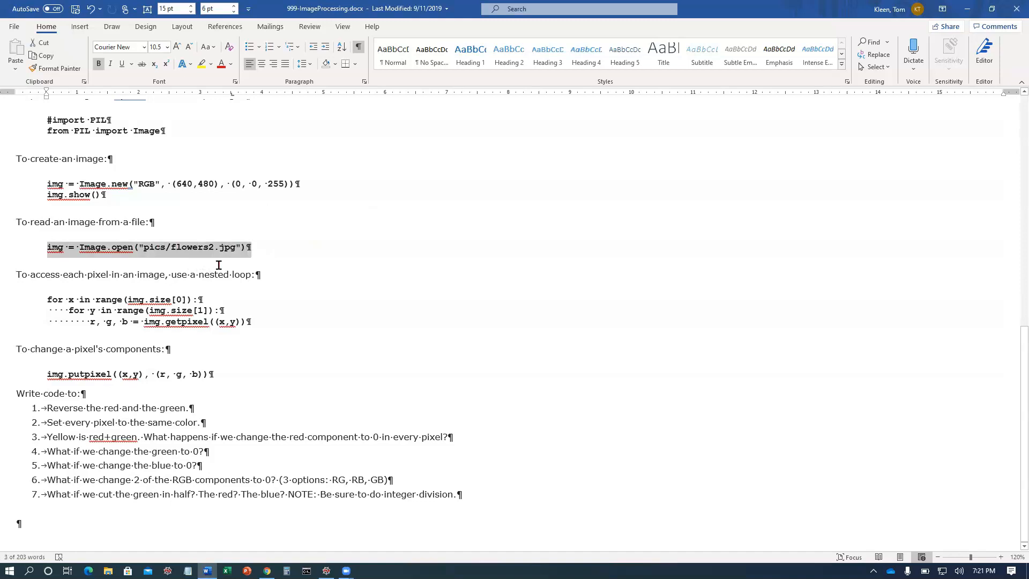
{"action": "mouse_move", "coordinate": [151, 257]}
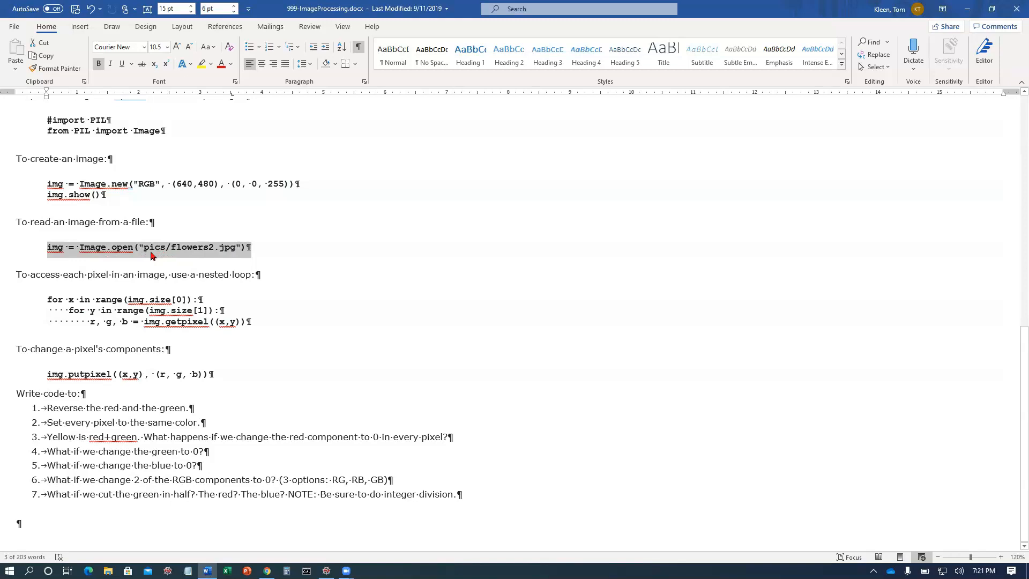
{"action": "mouse_move", "coordinate": [168, 255]}
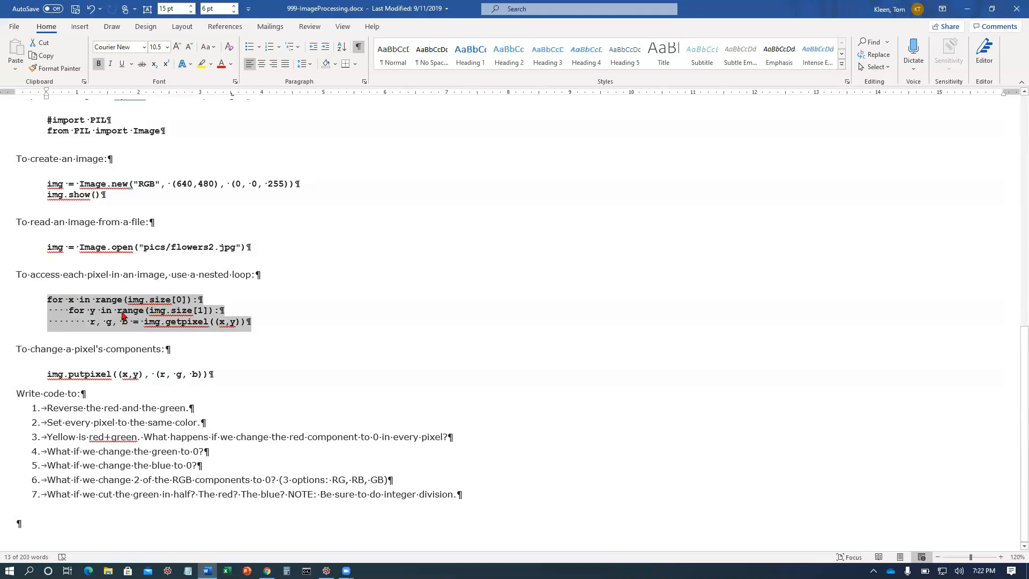
{"action": "mouse_move", "coordinate": [136, 335]}
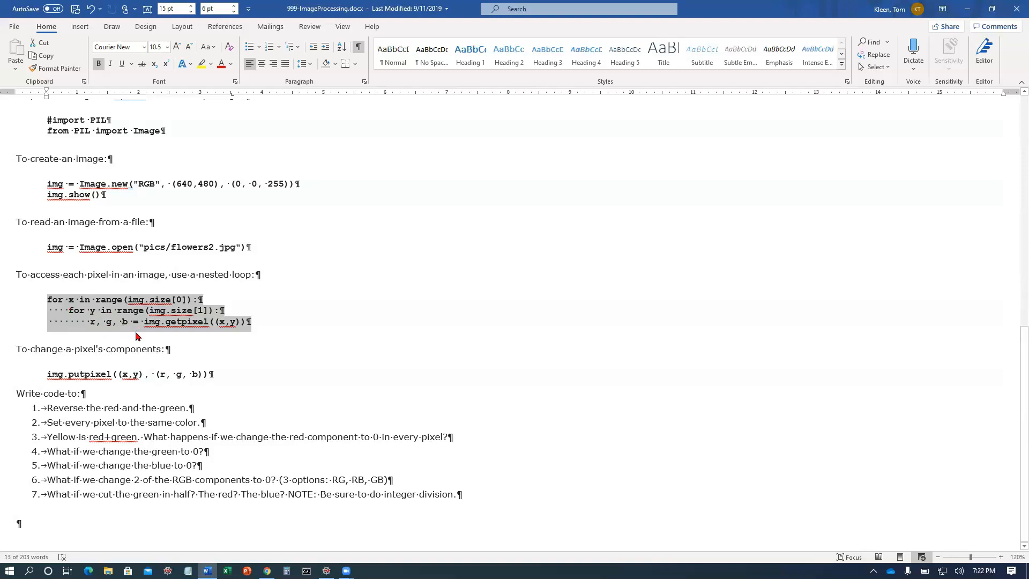
{"action": "mouse_move", "coordinate": [217, 330]}
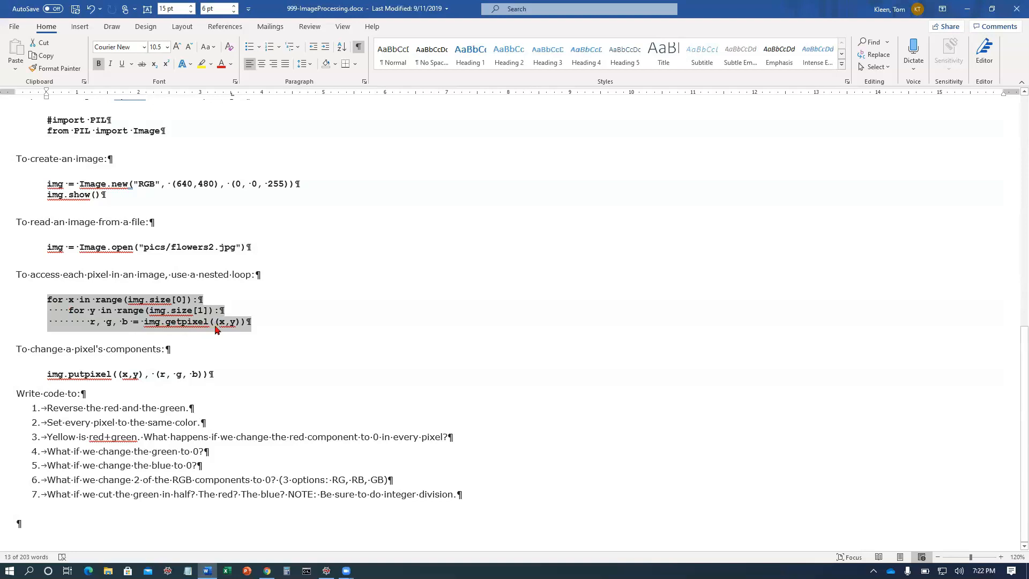
{"action": "left_click", "coordinate": [226, 321]}
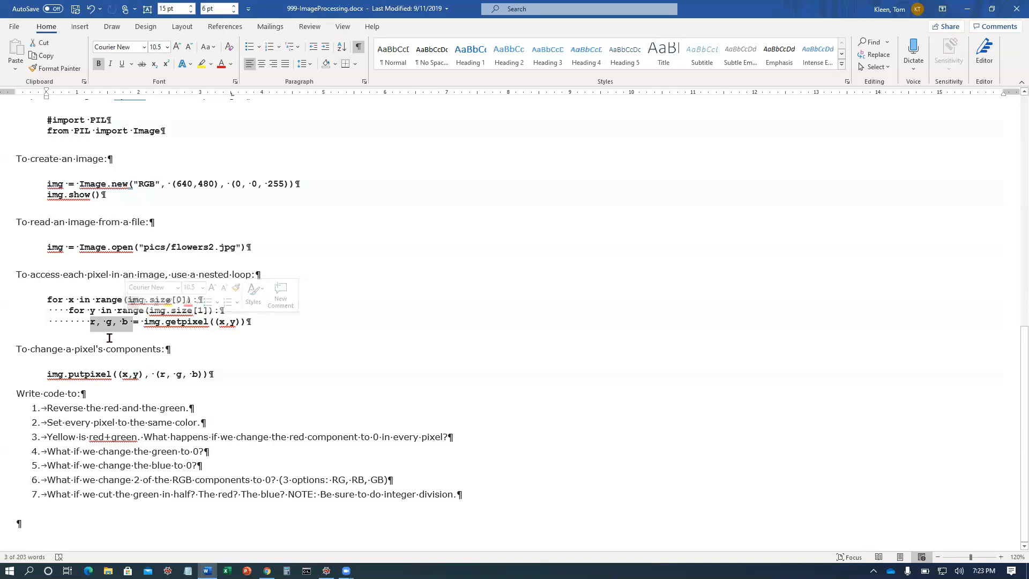
{"action": "mouse_move", "coordinate": [124, 336]}
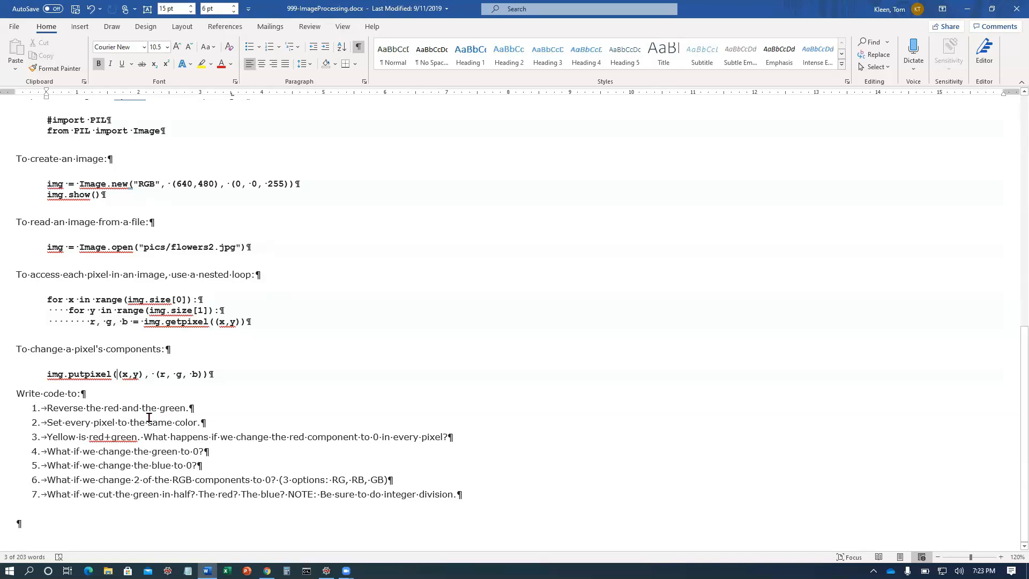
{"action": "left_click", "coordinate": [149, 420]}
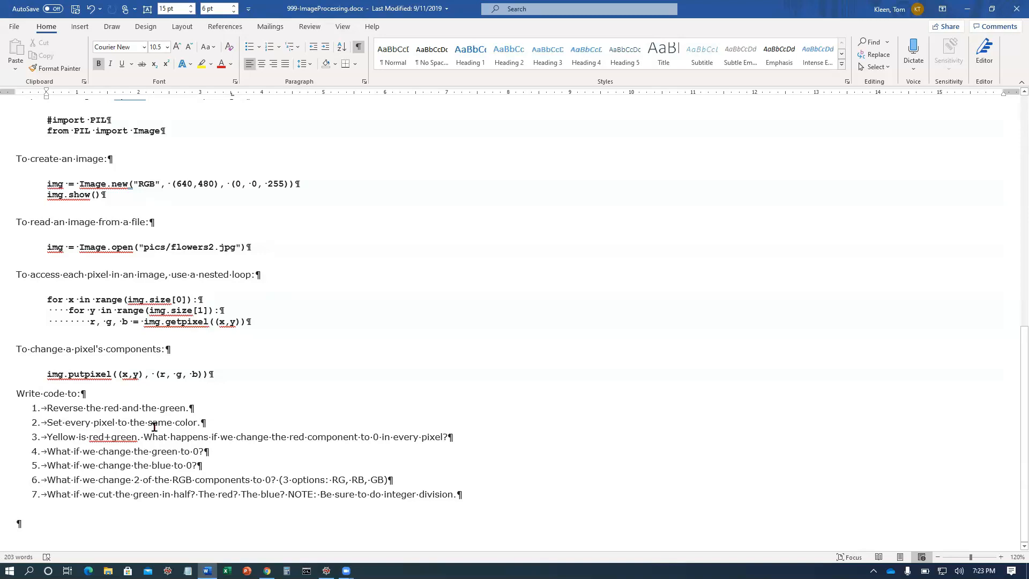
{"action": "mouse_move", "coordinate": [130, 380]}
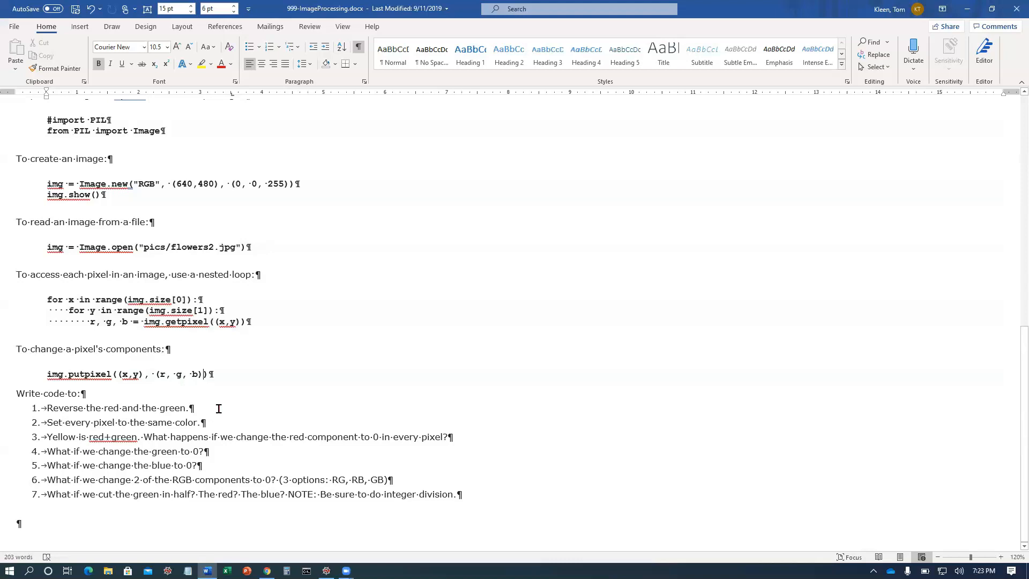
{"action": "left_click", "coordinate": [326, 569]}
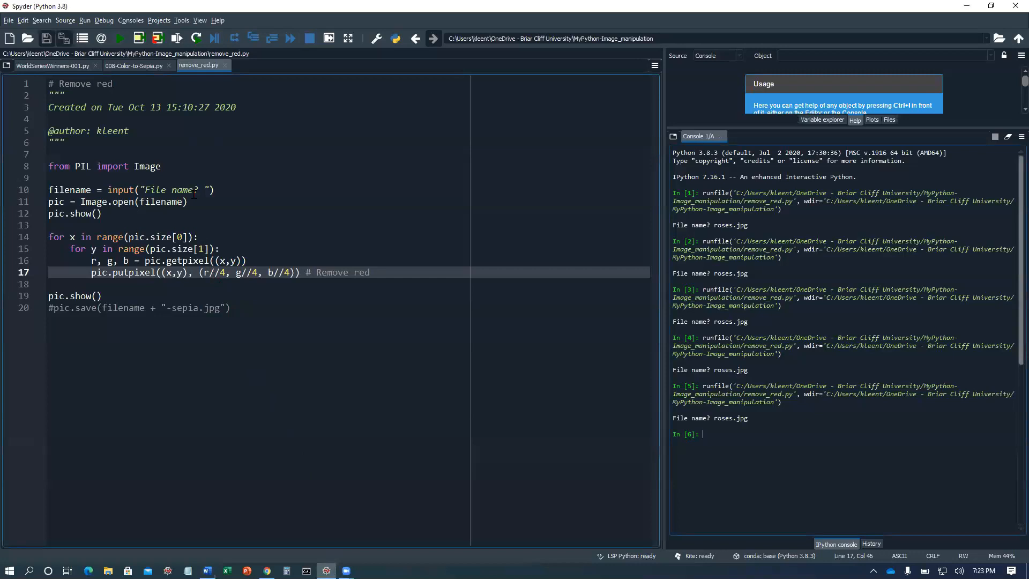
{"action": "left_click", "coordinate": [217, 190]}
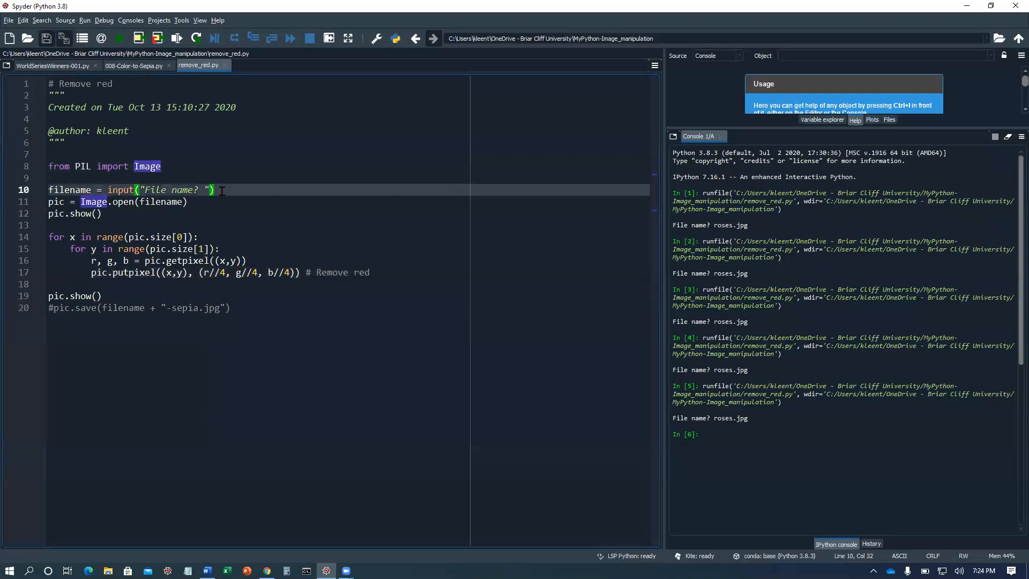
{"action": "type", "text": "or \"roses.jpg"}
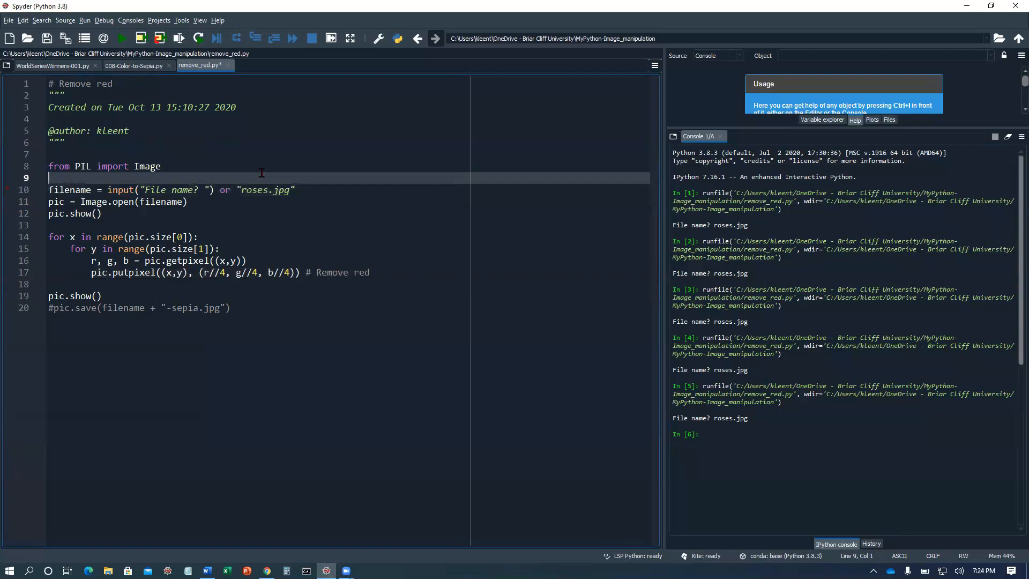
- Change the putpixel tuple on line 17 to write back the original (r, g, b) values
{"action": "double_click", "coordinate": [57, 202]}
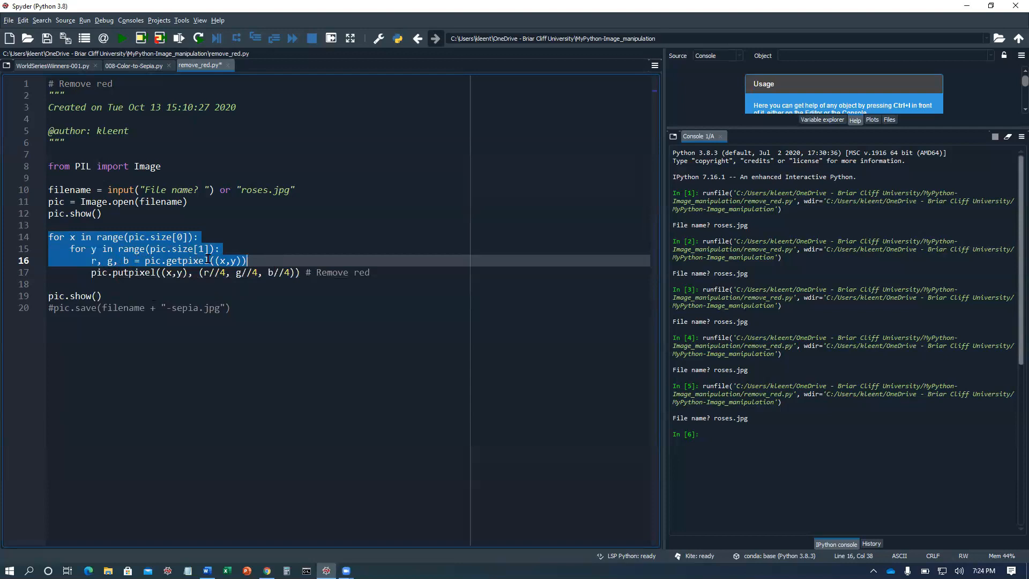
{"action": "left_click", "coordinate": [206, 272]}
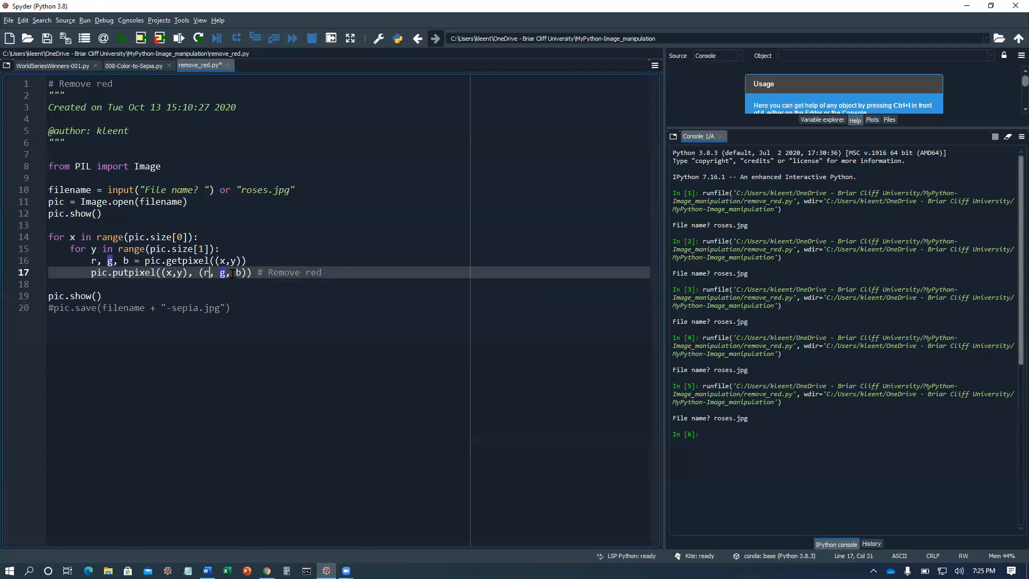
- Set the putpixel tuple to (0, g, b) and run remove_red.py on roses.jpg
{"action": "type", "text": "0"}
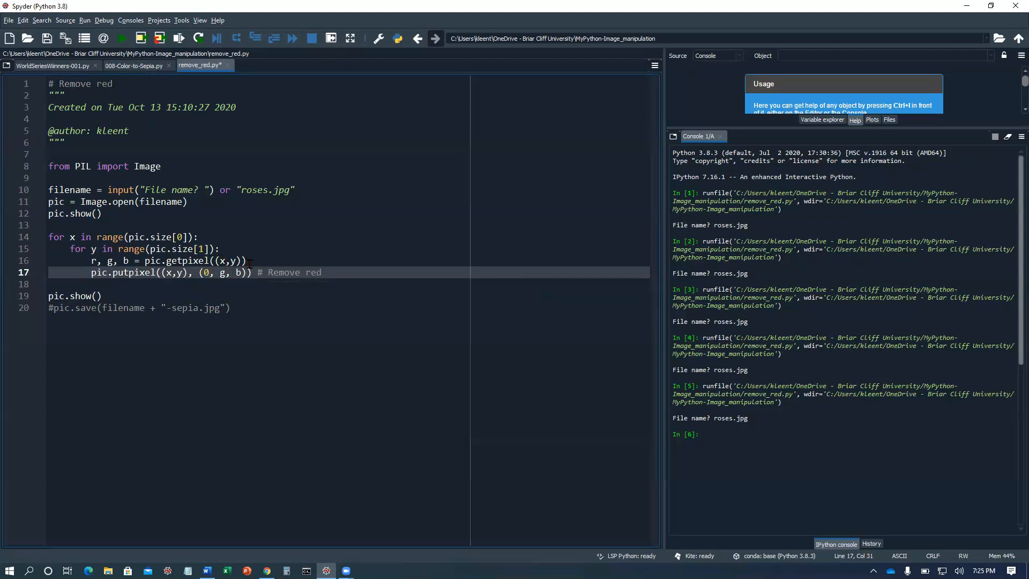
{"action": "mouse_move", "coordinate": [257, 249]}
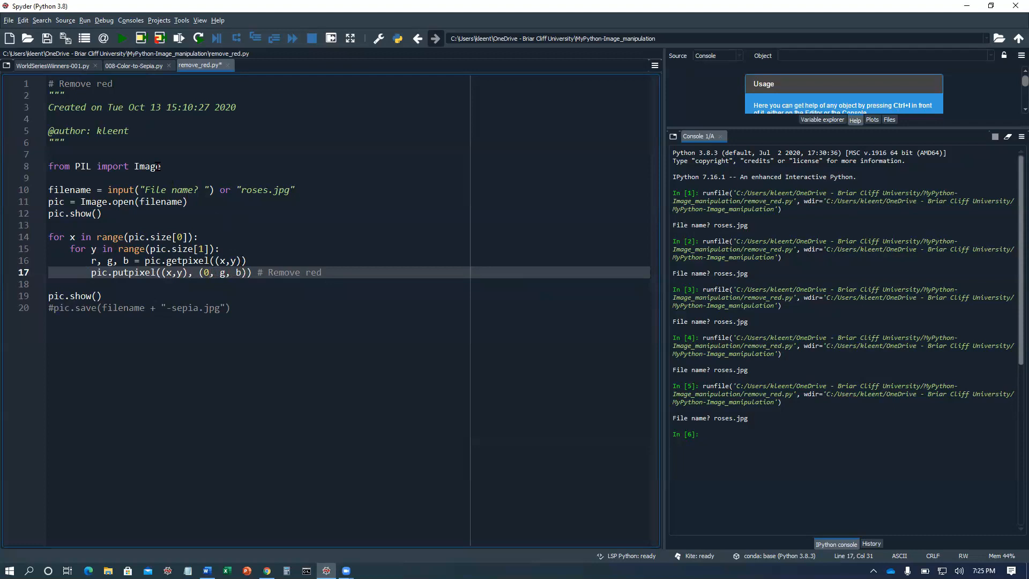
{"action": "left_click", "coordinate": [119, 39]}
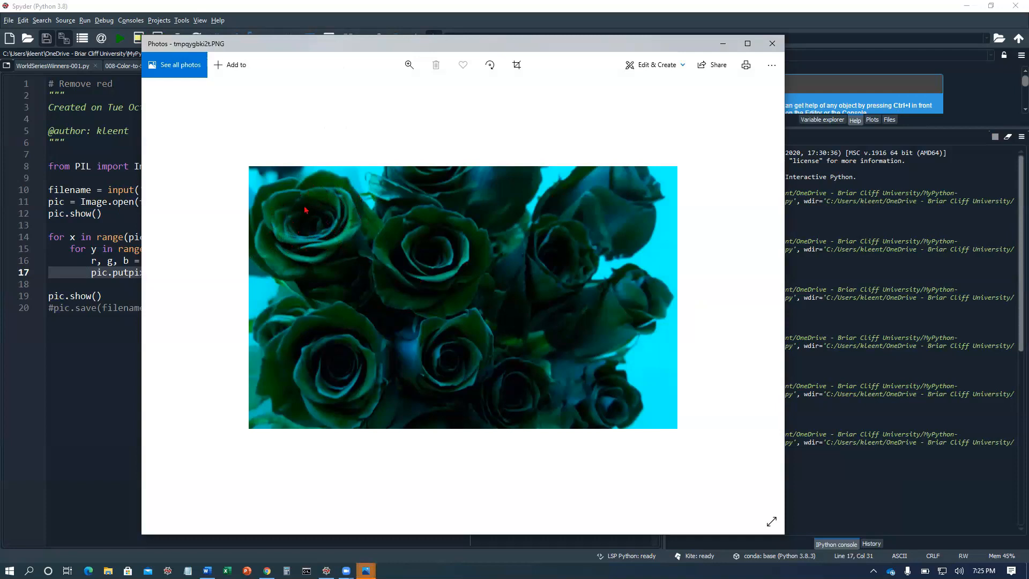
{"action": "mouse_move", "coordinate": [647, 372]}
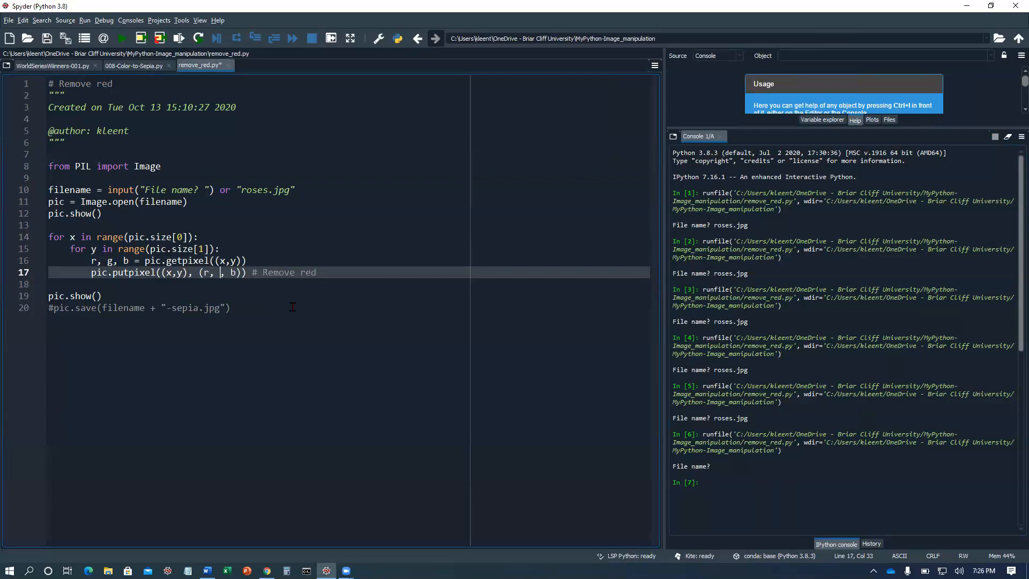
- Set the putpixel tuple to (r, 0, b) and run the script again
{"action": "type", "text": "0"}
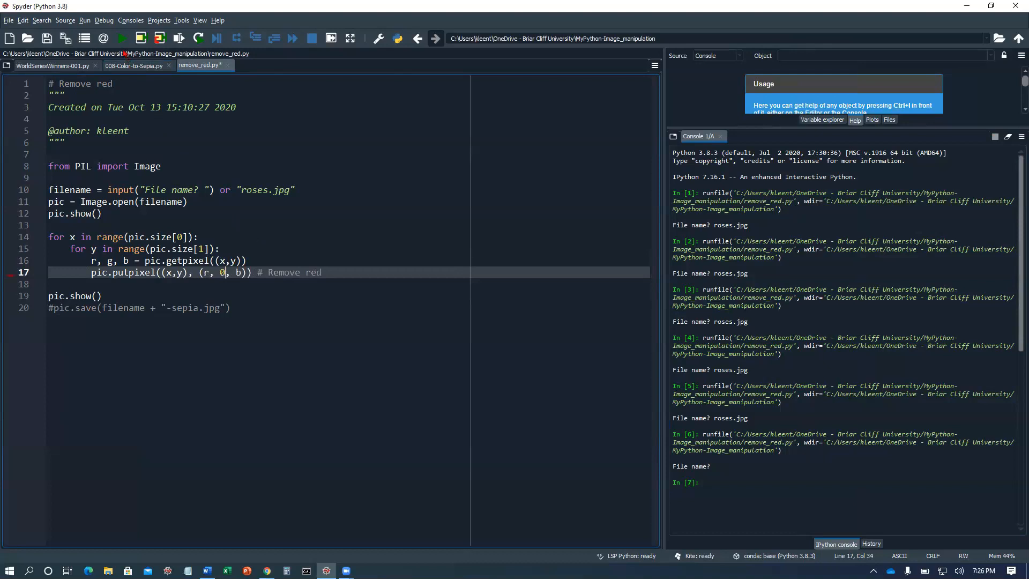
{"action": "left_click", "coordinate": [120, 38]}
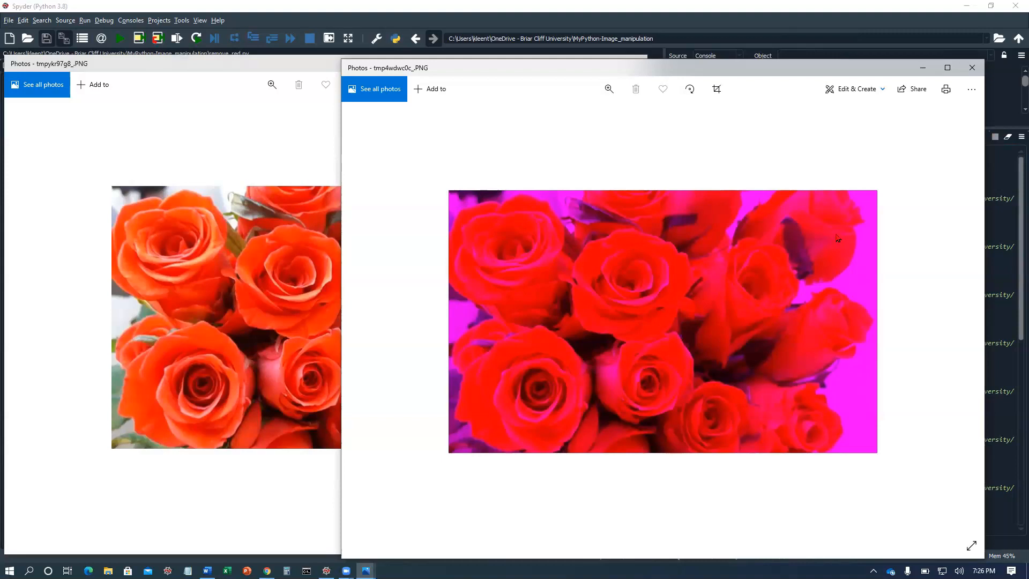
{"action": "mouse_move", "coordinate": [220, 235]}
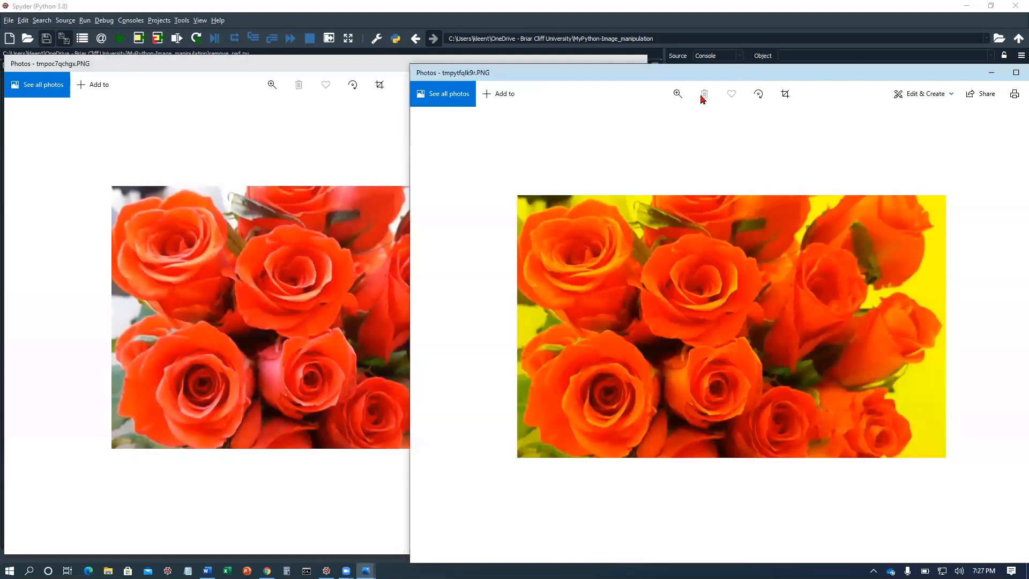
{"action": "mouse_move", "coordinate": [541, 324]}
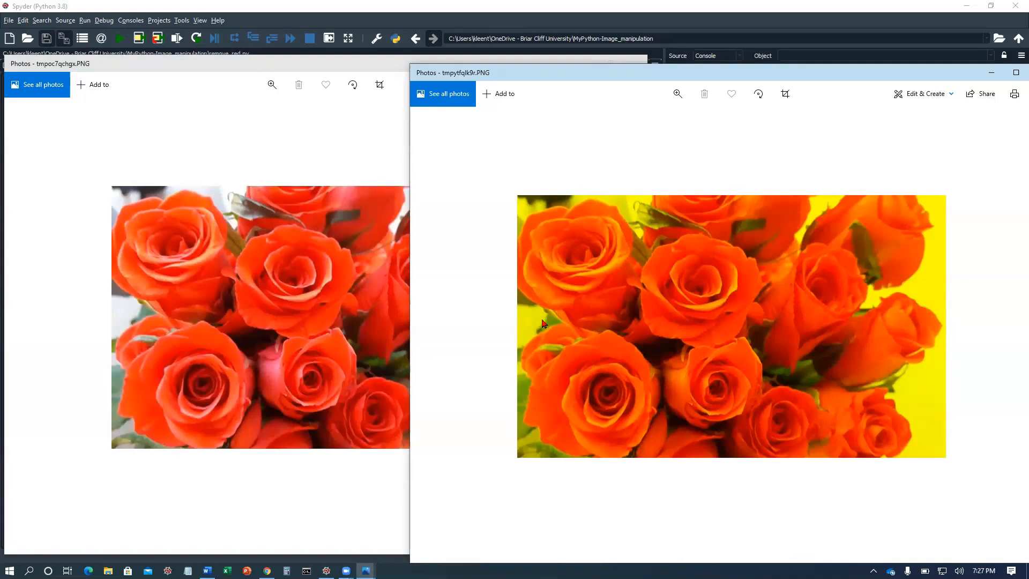
{"action": "mouse_move", "coordinate": [553, 326]}
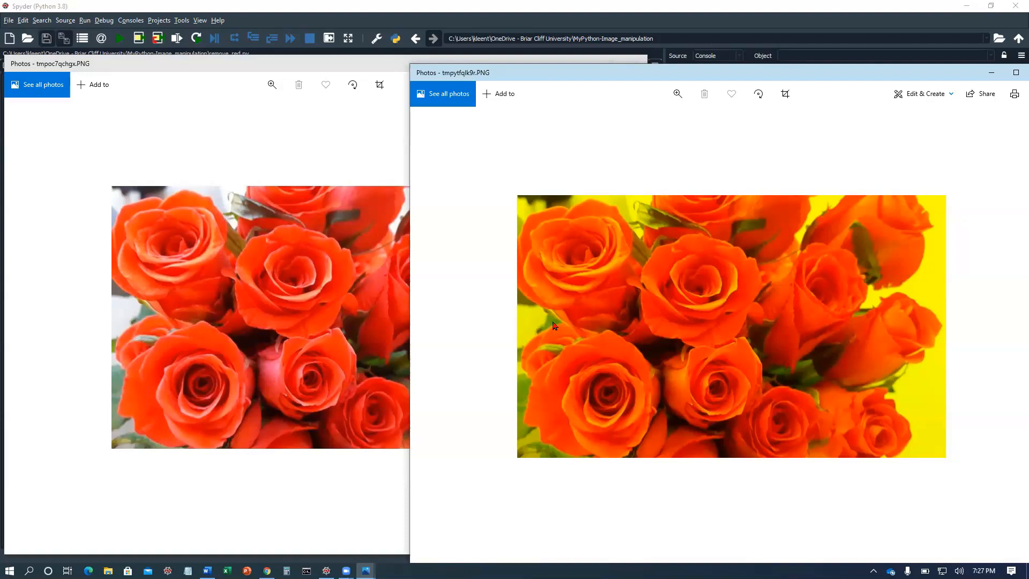
{"action": "mouse_move", "coordinate": [314, 285]}
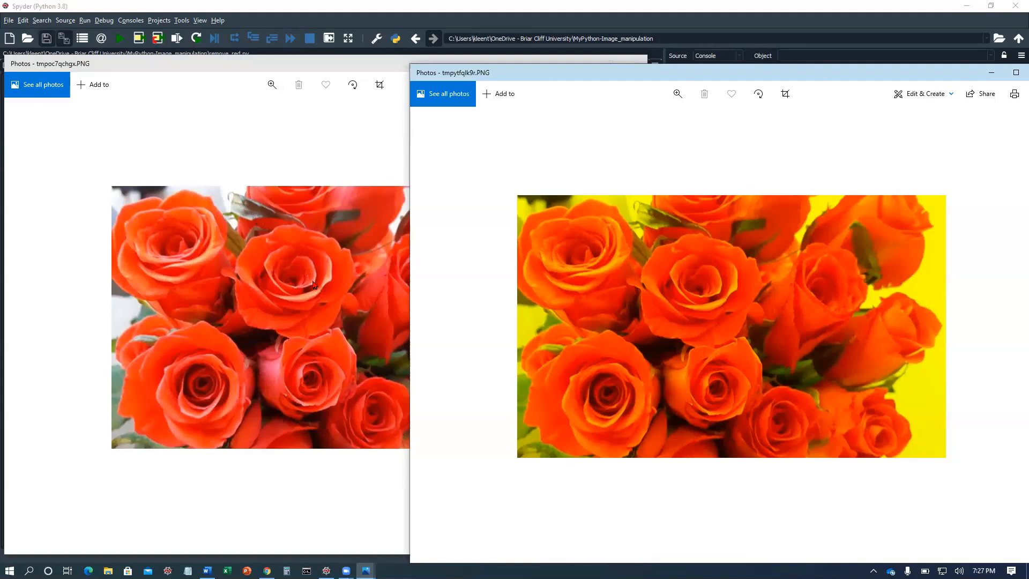
{"action": "mouse_move", "coordinate": [146, 316]}
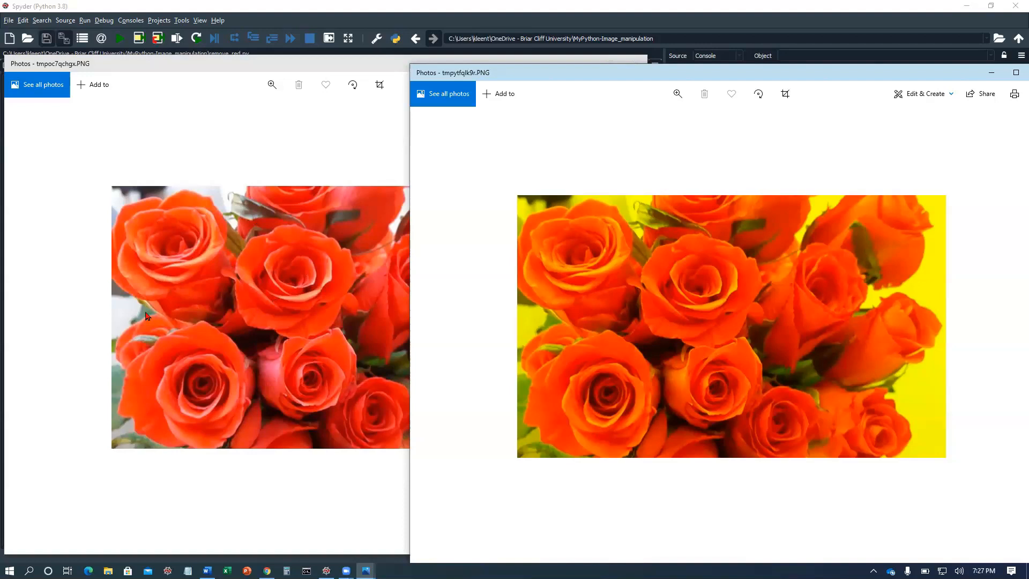
{"action": "mouse_move", "coordinate": [875, 130]}
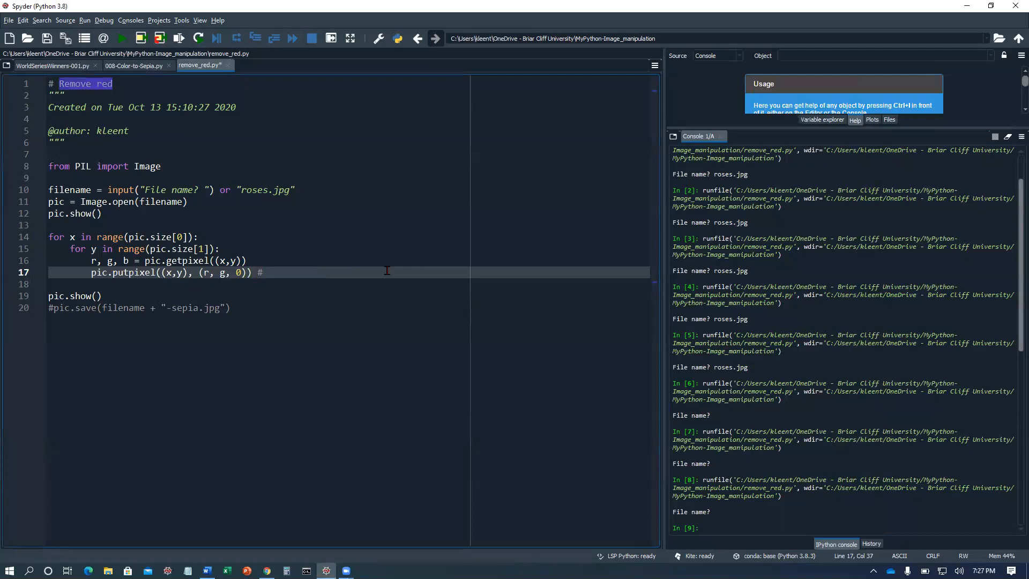
- Set the putpixel tuple to (r//2, g//2, b//2) and run the script
{"action": "type", "text": "r//2, g, b"}
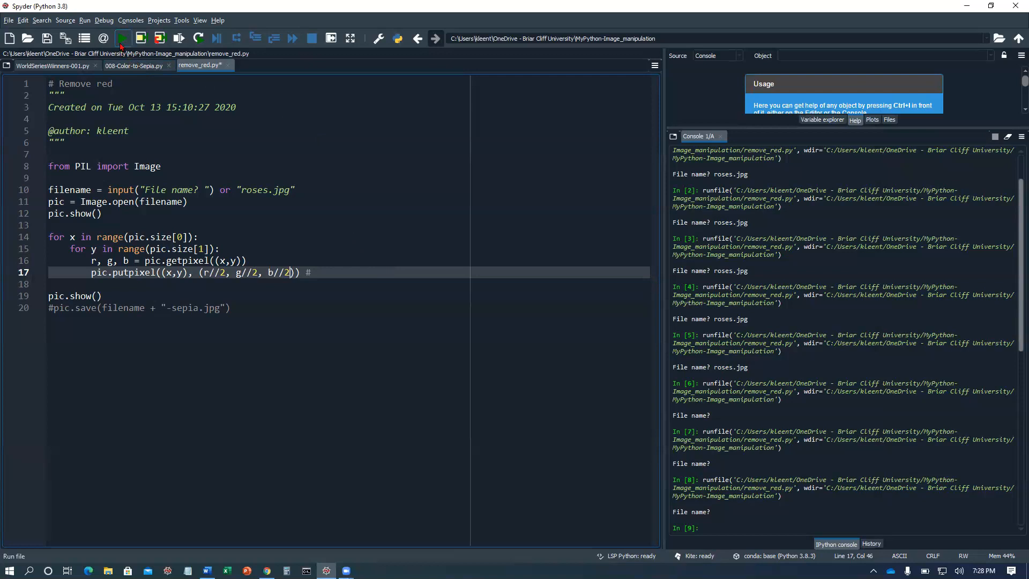
{"action": "left_click", "coordinate": [120, 38]}
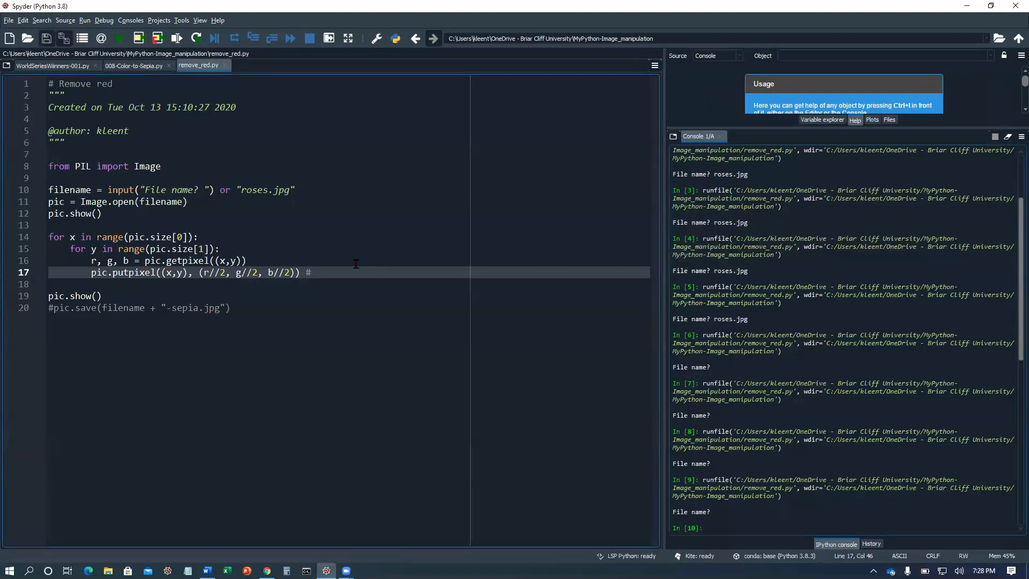
- Change the tuple to (r//4, g//4, b//4), run the script, and close the resulting Photos window
{"action": "key", "text": "Backspace"}
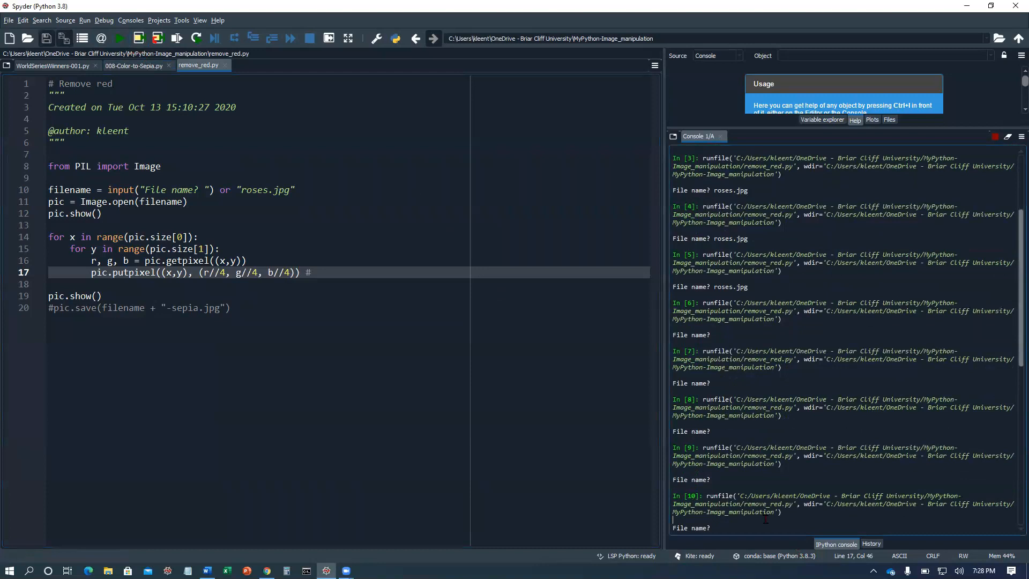
{"action": "left_click", "coordinate": [120, 39]}
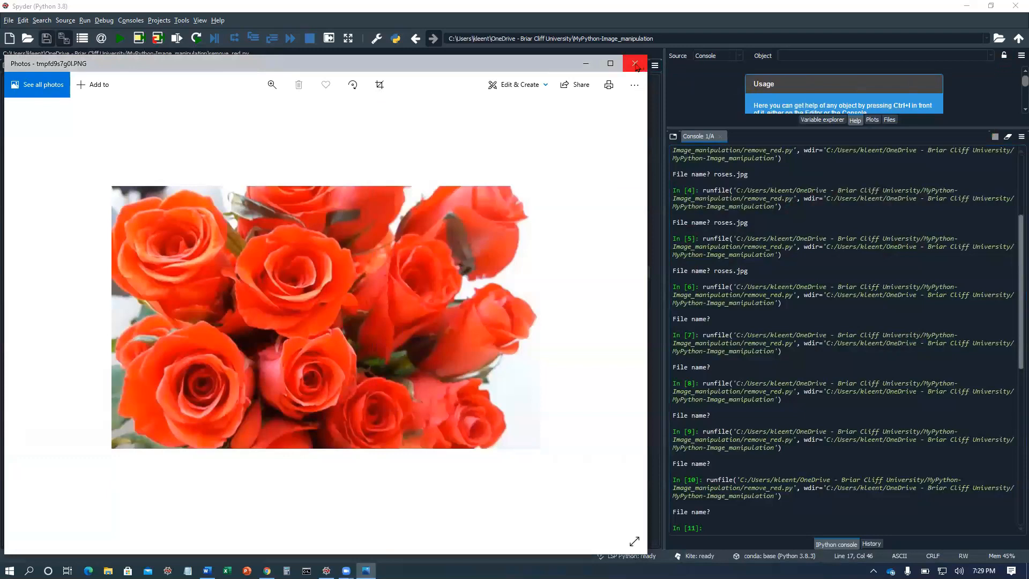
{"action": "left_click", "coordinate": [633, 63]}
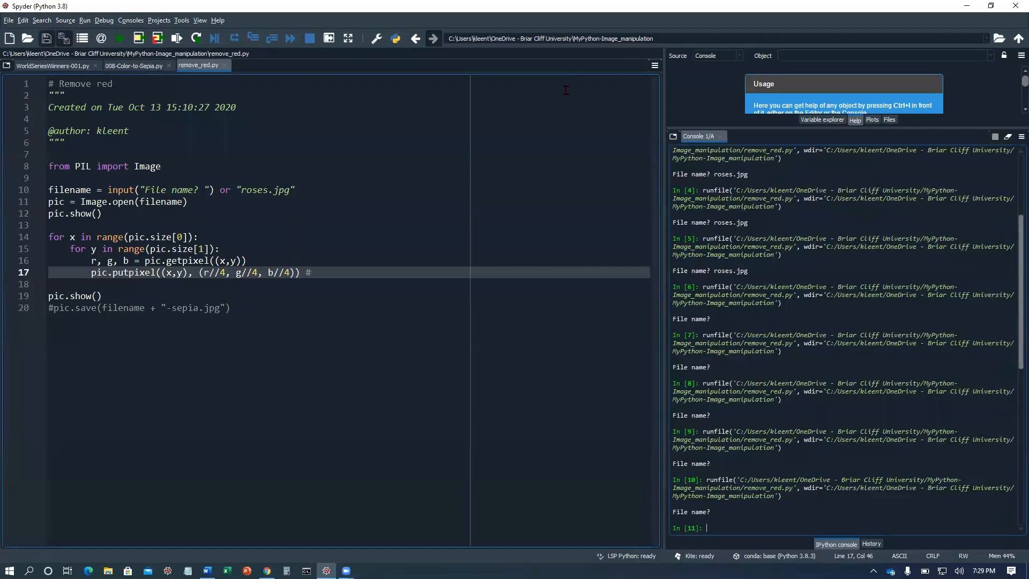
{"action": "mouse_move", "coordinate": [598, 160]}
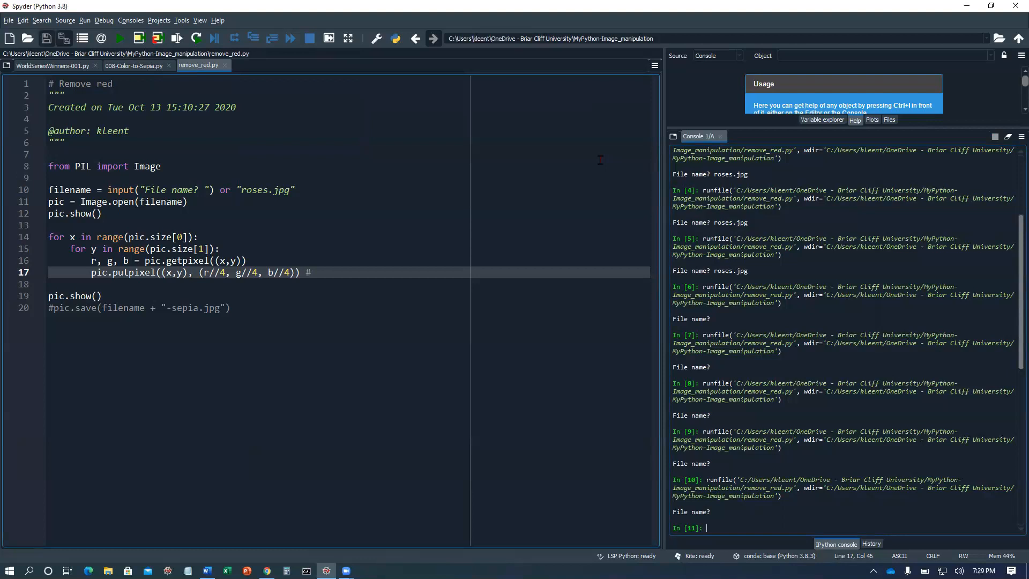